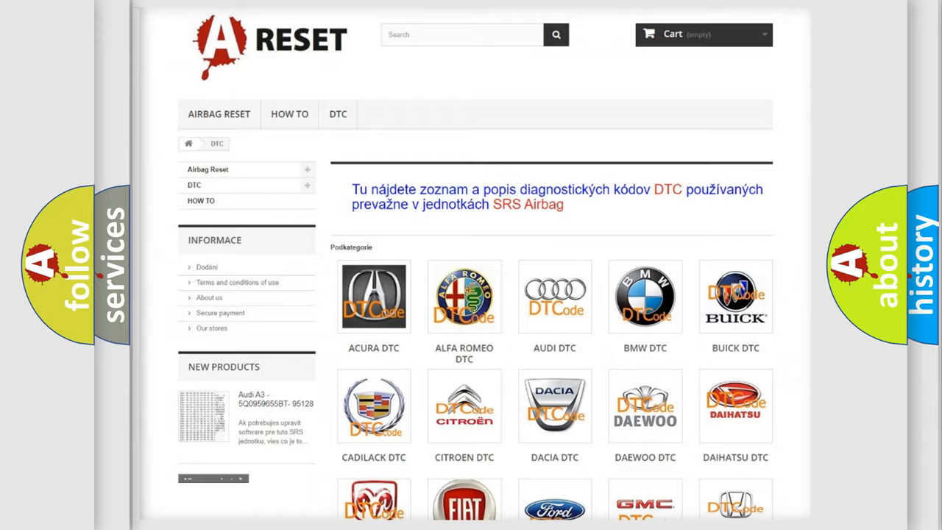
Navigate to the LINCOLN DTC category and browse its list of airbag code subcategories.
scroll(down, 3)
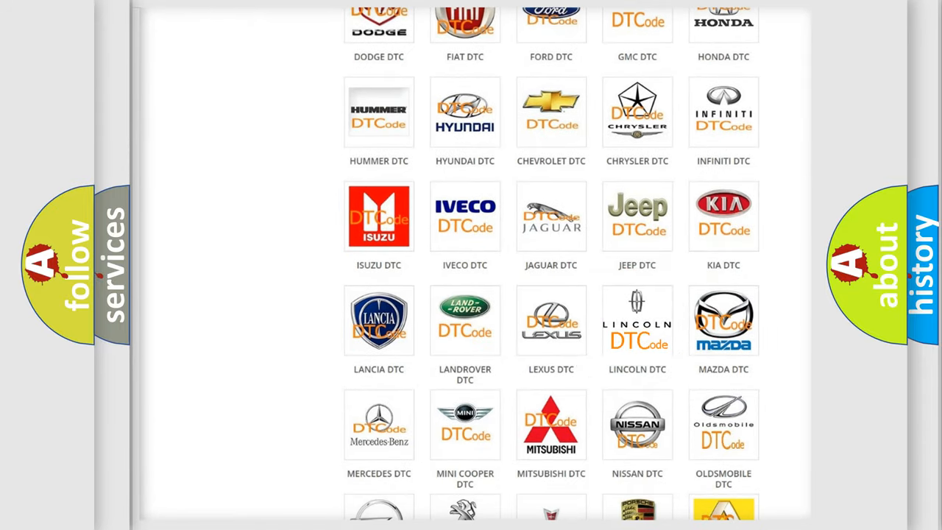
click(636, 321)
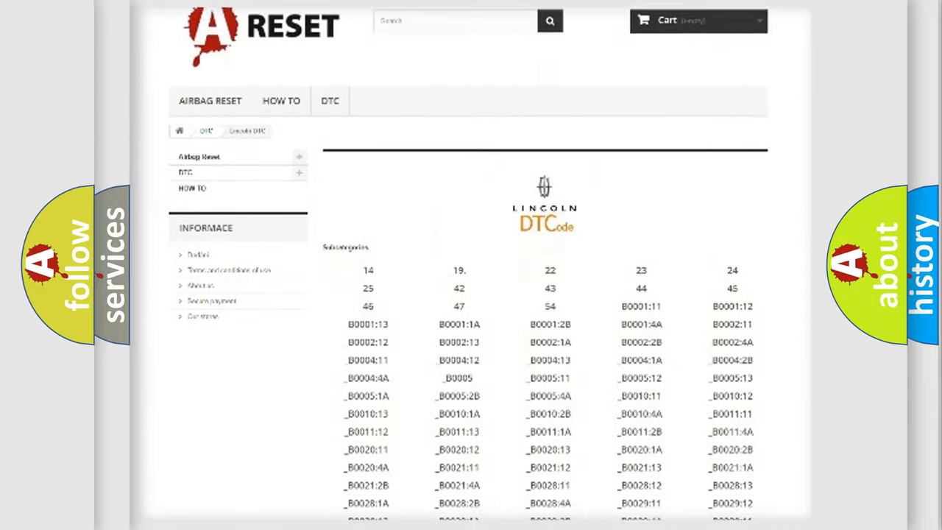
scroll(down, 3)
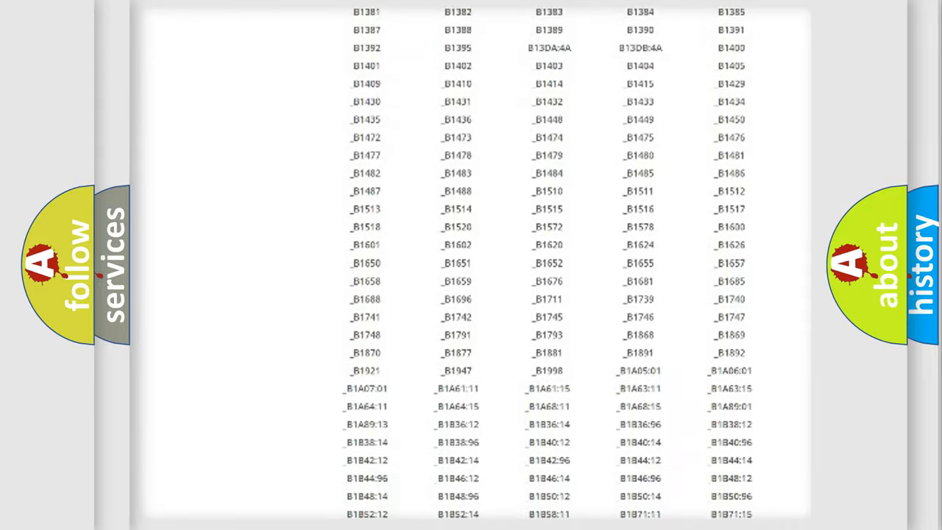